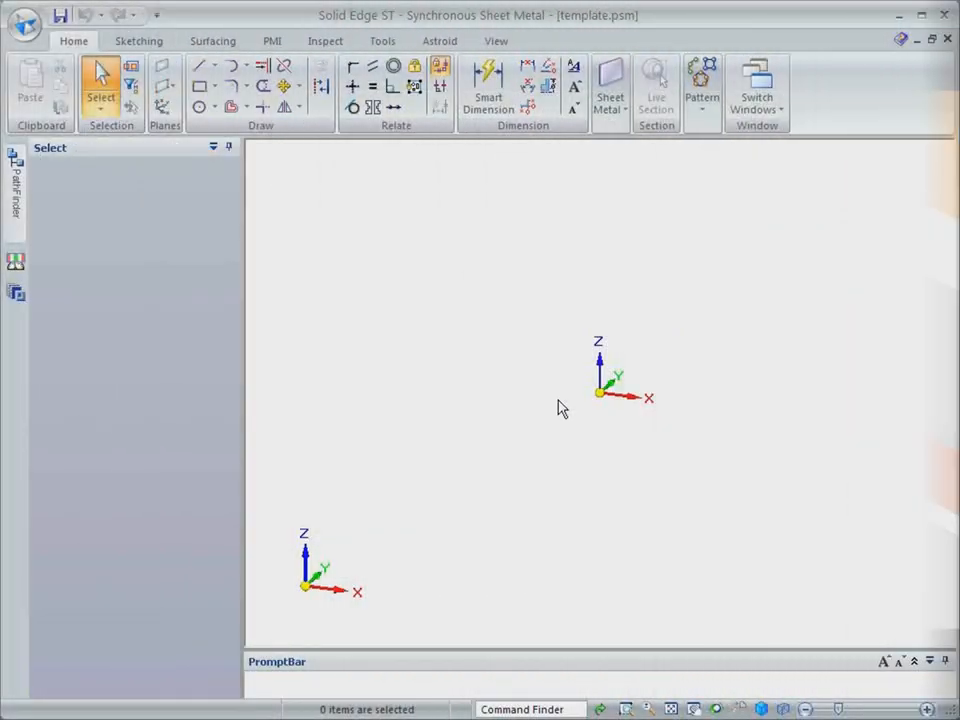
Open the rectangle drop-down in the Draw group to see rectangle options.
click(213, 86)
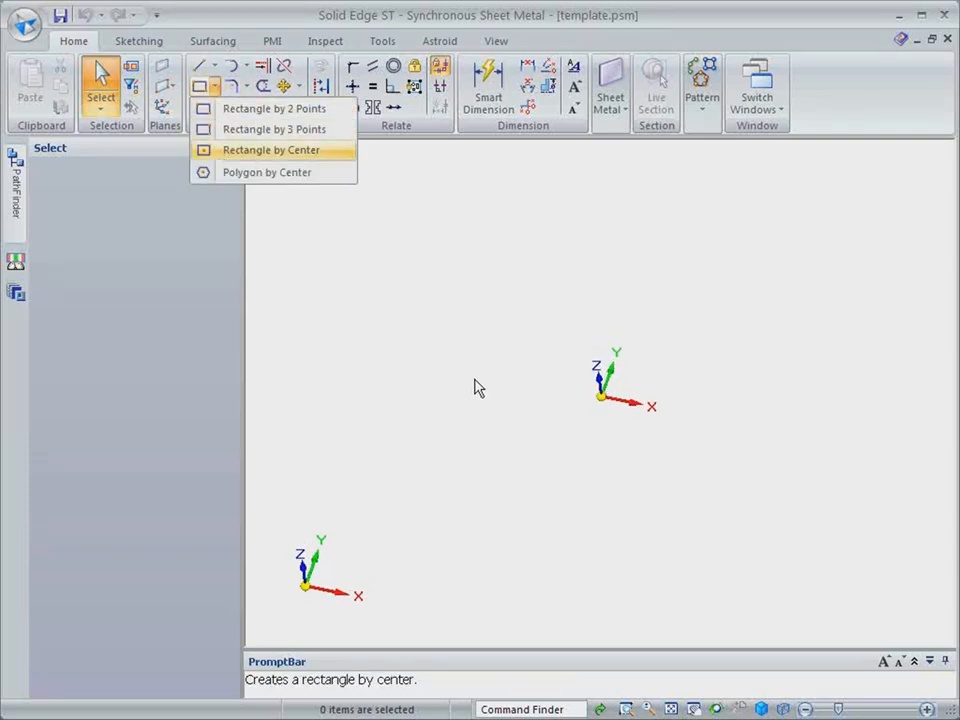
Draw a rectangle by center at the origin and size it into a flat plate.
click(270, 150)
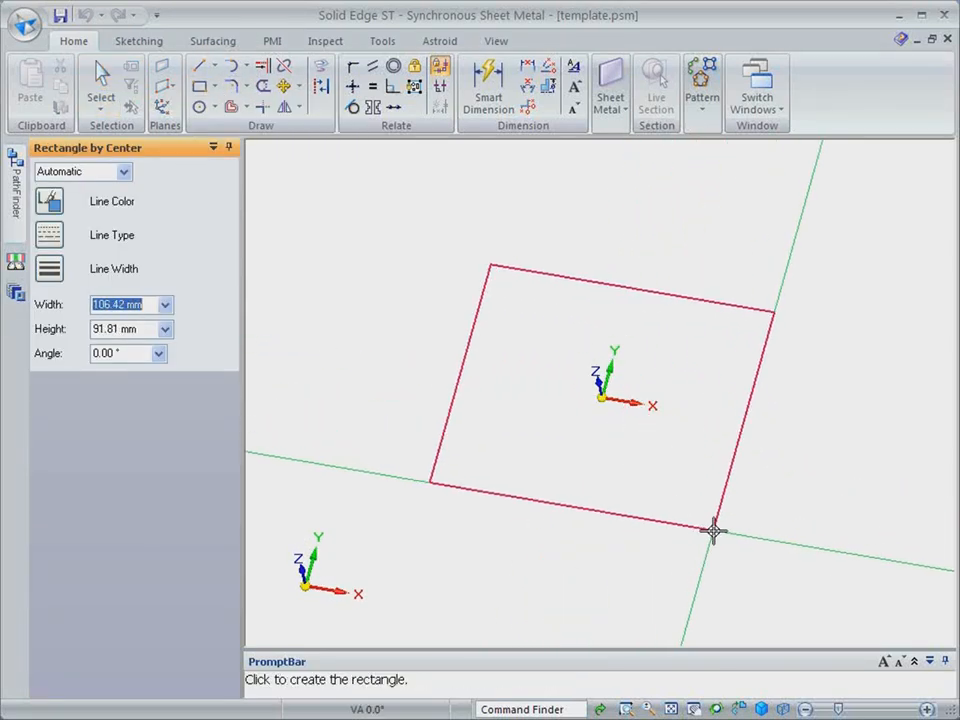
click(715, 530)
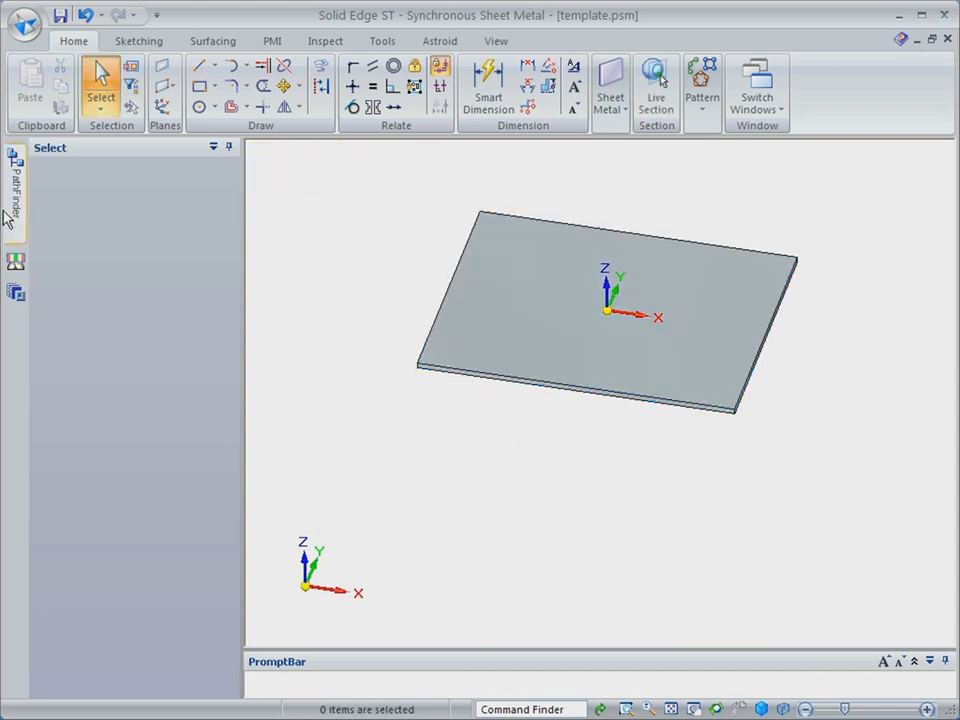
Pull flanges up from the plate edges with material placed outside the profile.
click(15, 185)
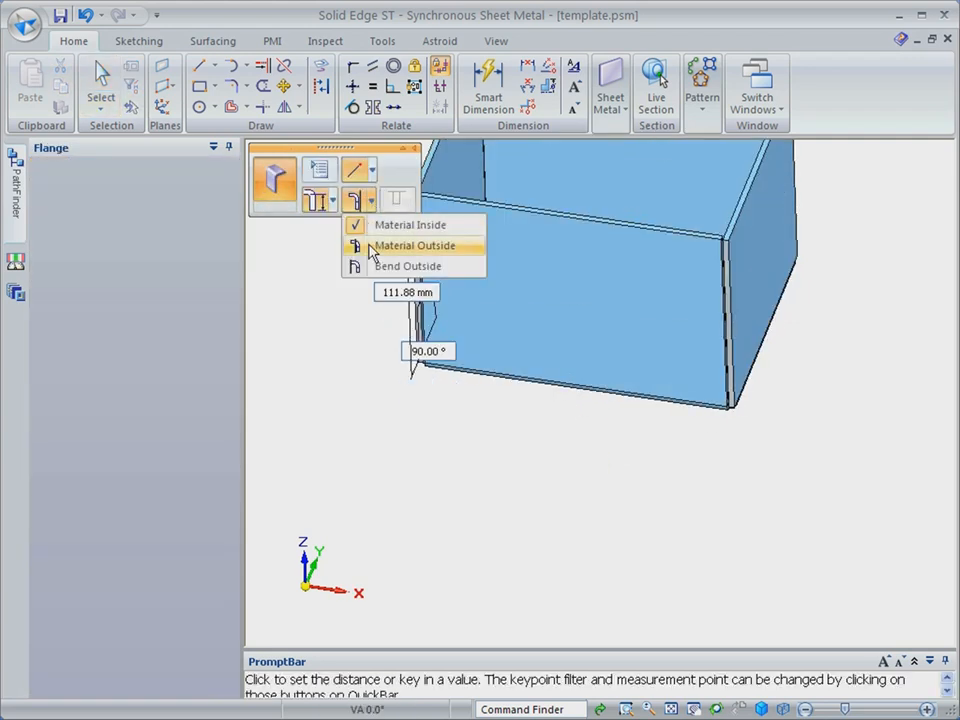
click(414, 245)
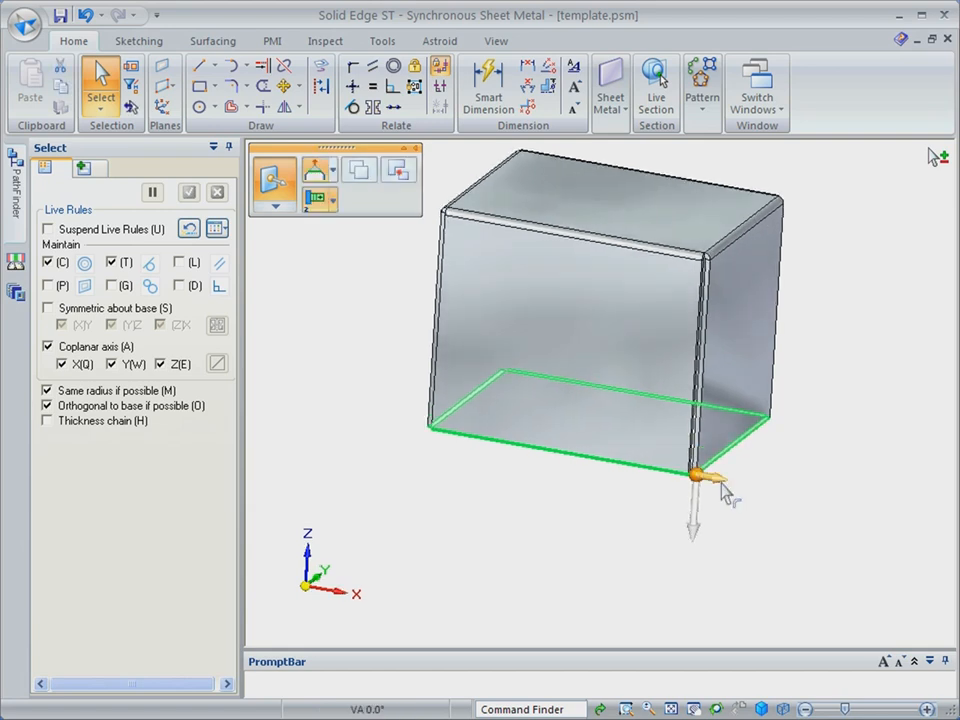
Drag flat flanges outward from the bottom edges and select both base flange edges.
click(693, 475)
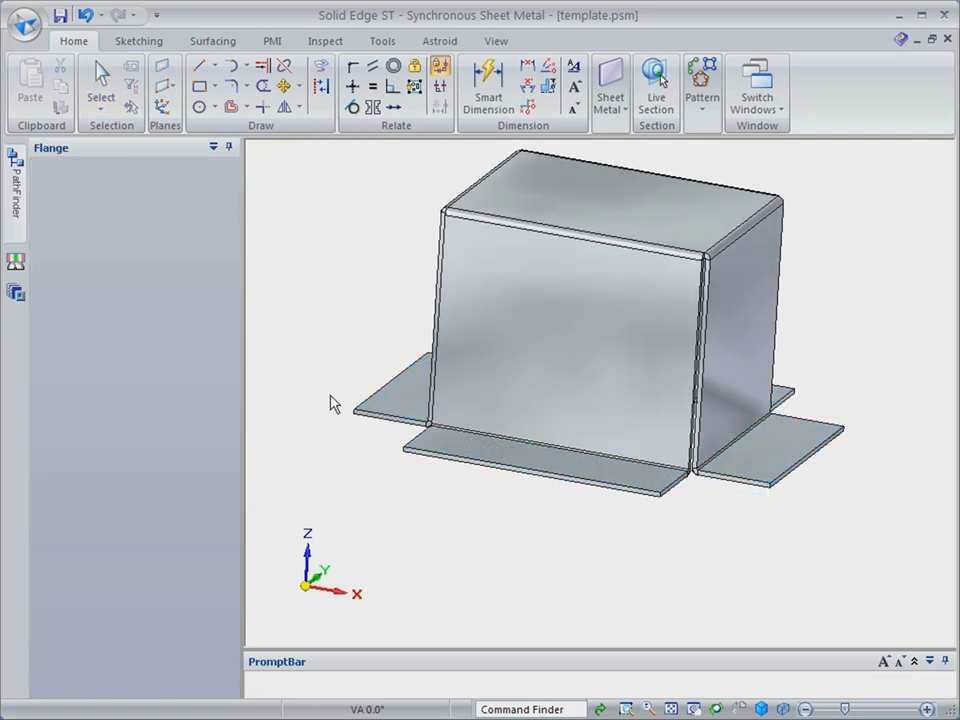
click(99, 85)
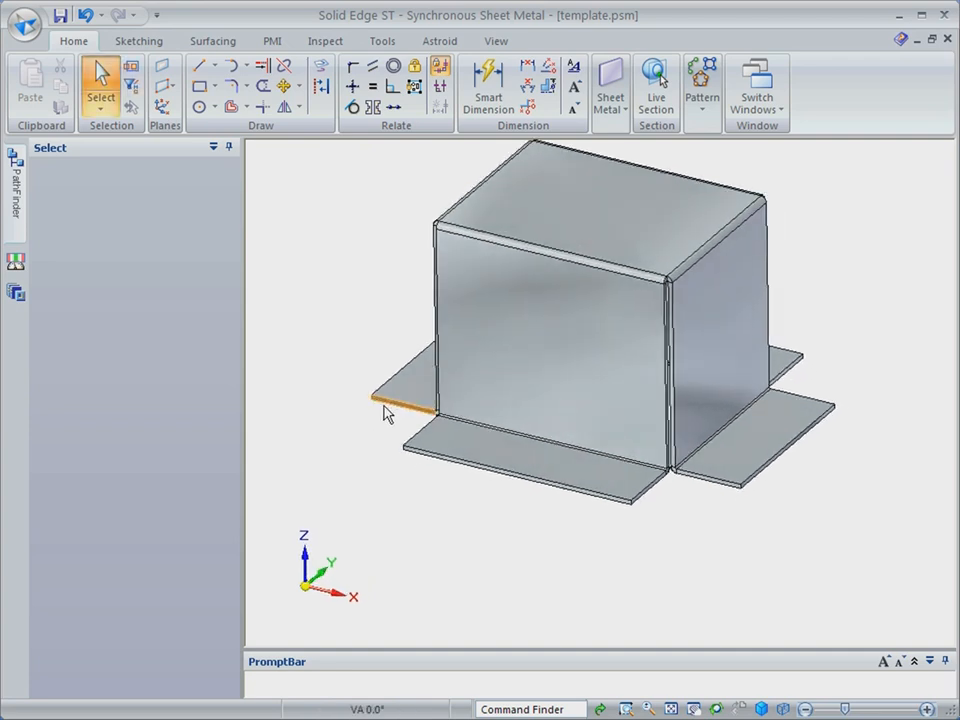
click(390, 410)
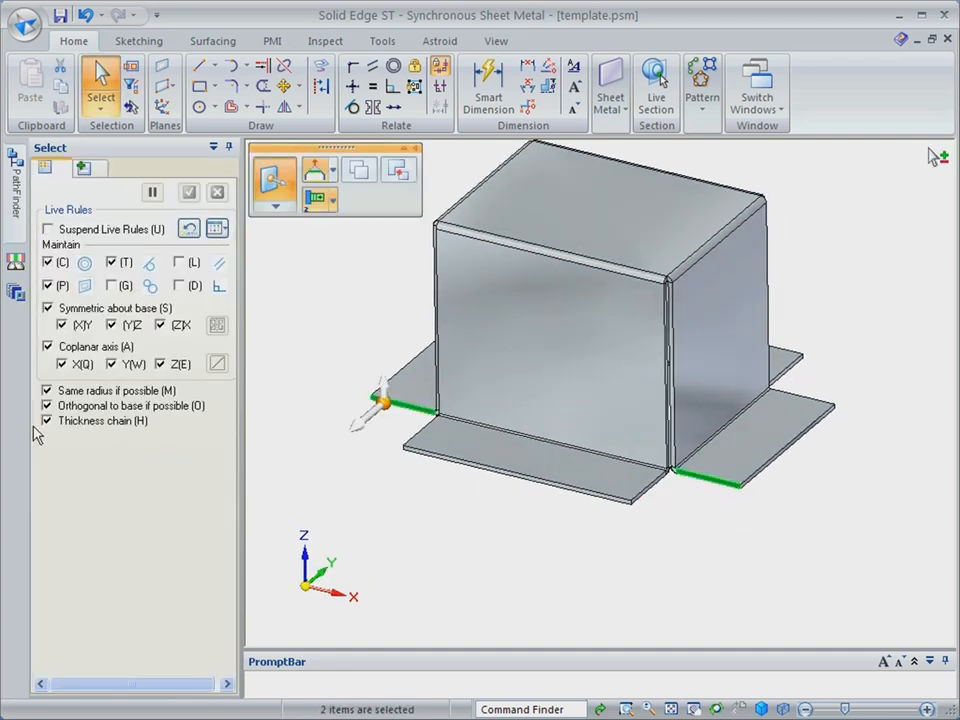
Drag the selected base flange edges outward with the steering wheel arrow.
click(47, 420)
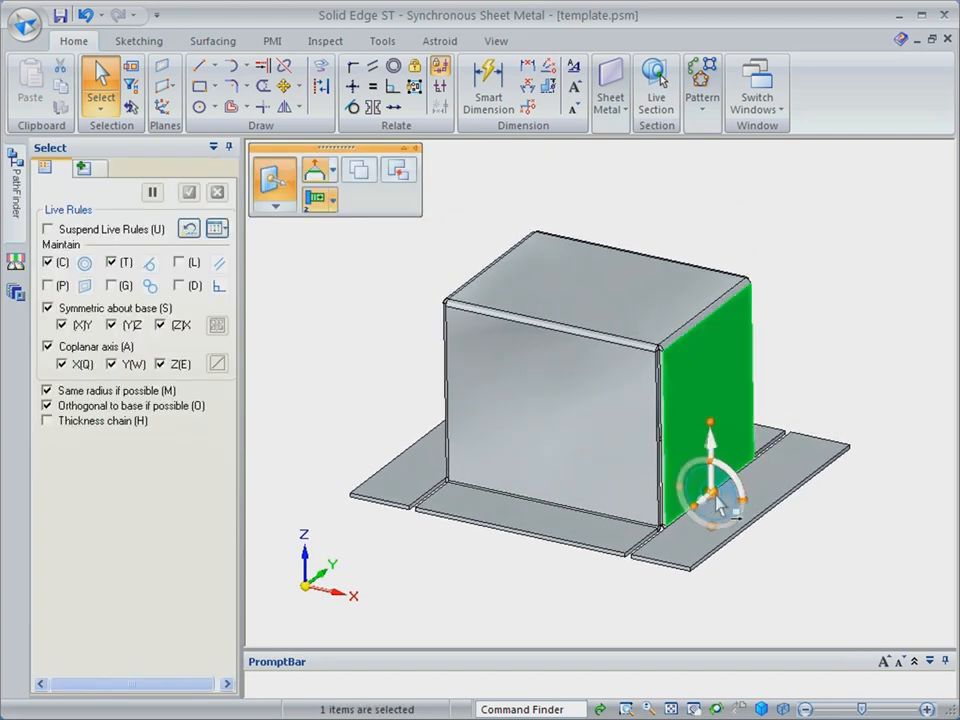
Rotate the side face with the steering wheel torus to taper it inward.
click(48, 308)
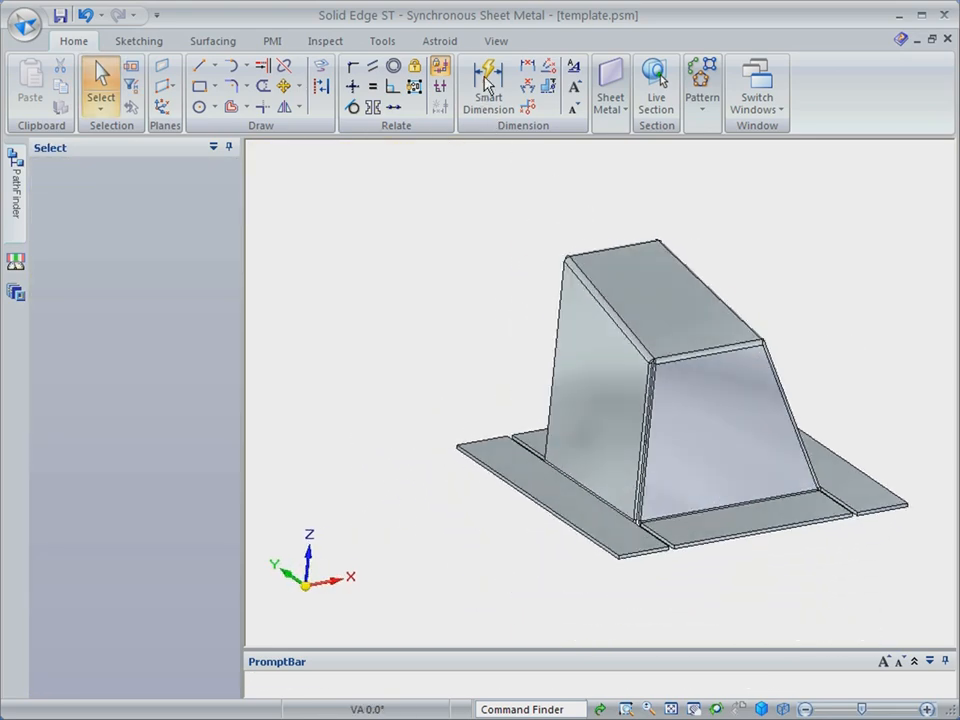
Place a Smart Dimension from base flange to sloped top and set height to 21.
click(488, 85)
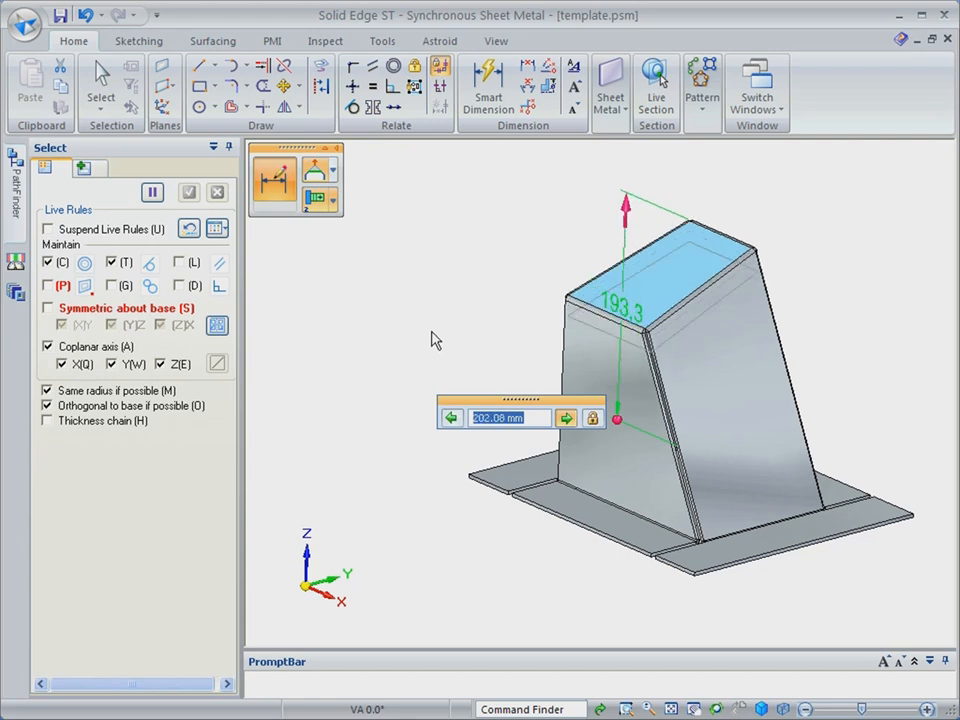
text(21)
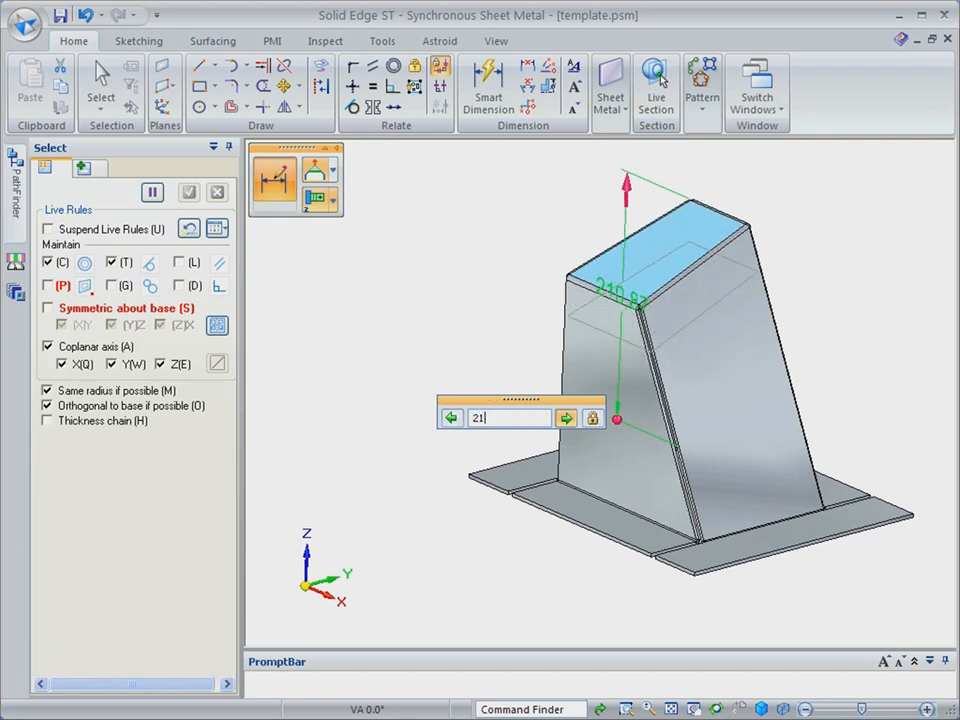